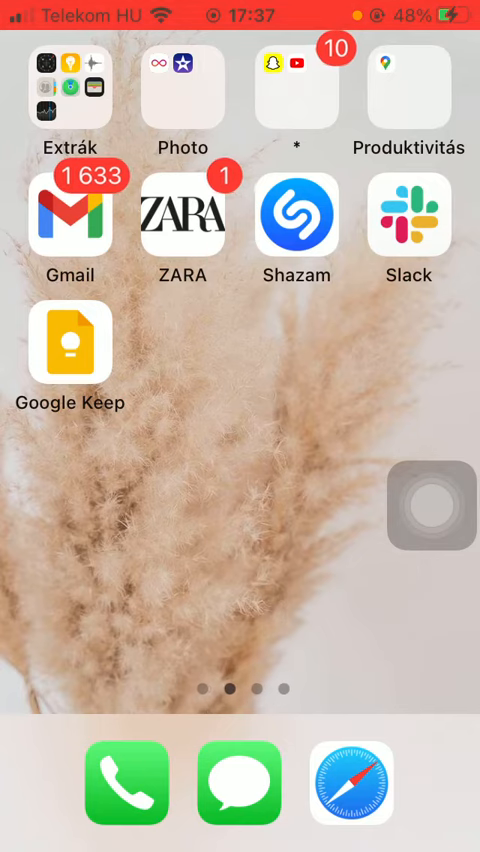
Launch Google Keep from the home screen to show the notes list.
{"action": "left_click", "coordinate": [72, 344]}
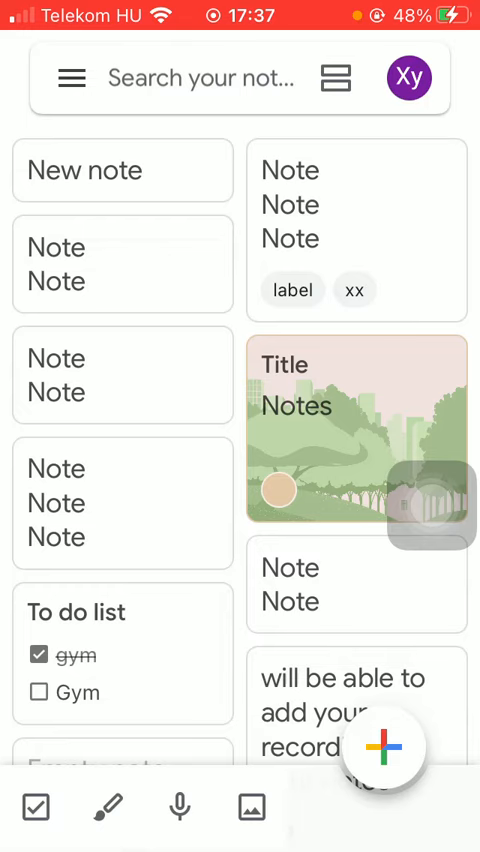
Enable 'Move ticked items to the bottom' in Settings and return to see the To do list's ticked item collapsed.
{"action": "left_click", "coordinate": [72, 78]}
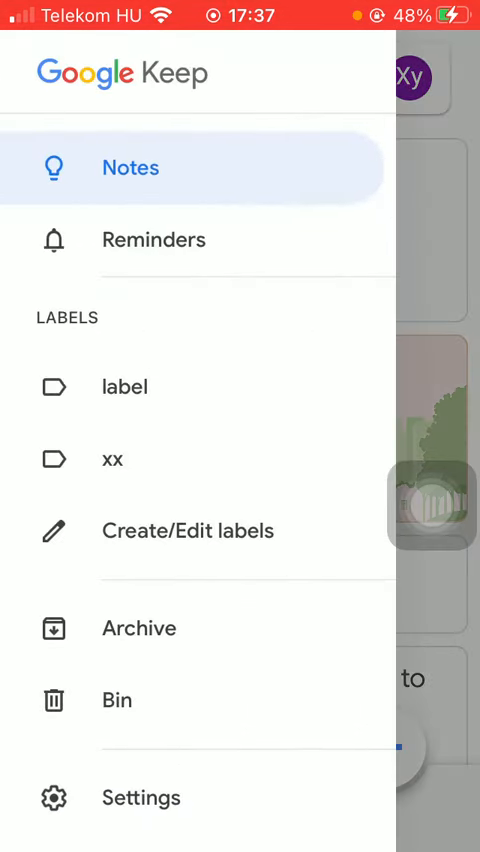
{"action": "scroll", "scroll_direction": "up", "scroll_amount": 3}
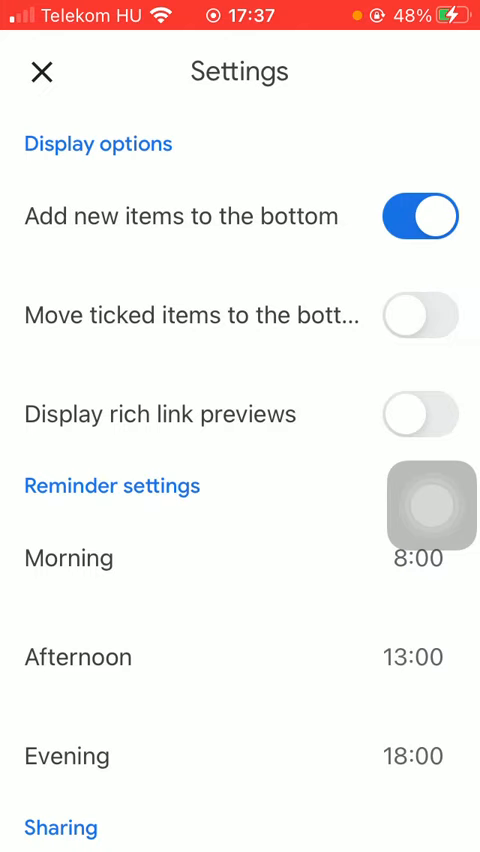
{"action": "left_click", "coordinate": [420, 316]}
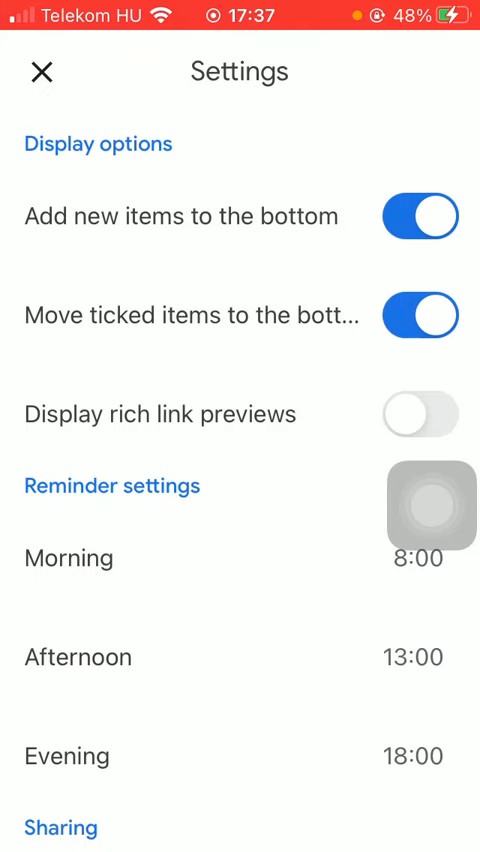
{"action": "left_click", "coordinate": [40, 72]}
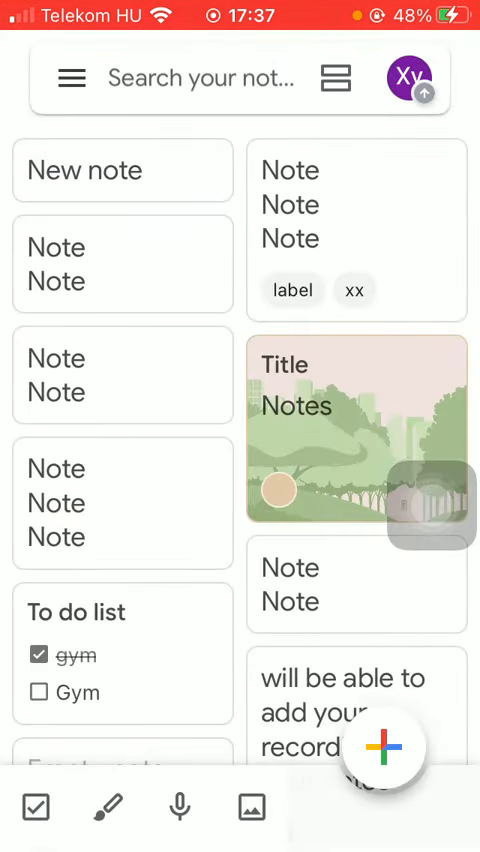
{"action": "scroll", "scroll_direction": "down", "scroll_amount": 3}
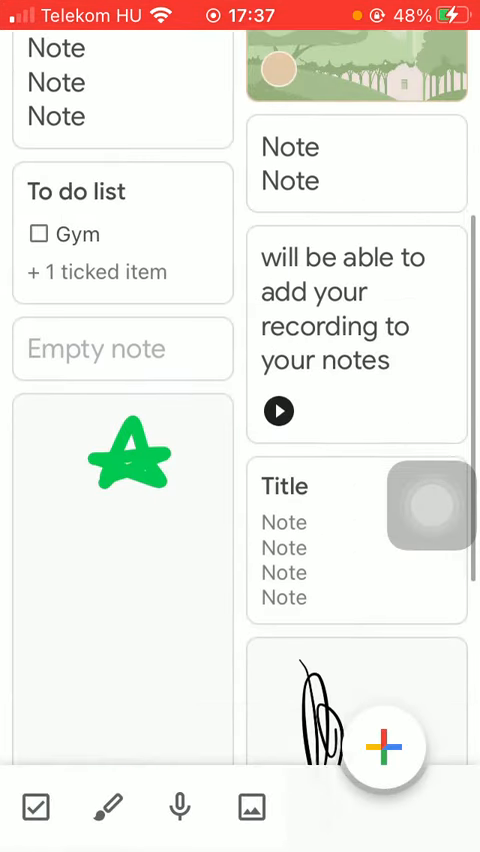
{"action": "scroll", "scroll_direction": "down", "scroll_amount": 3}
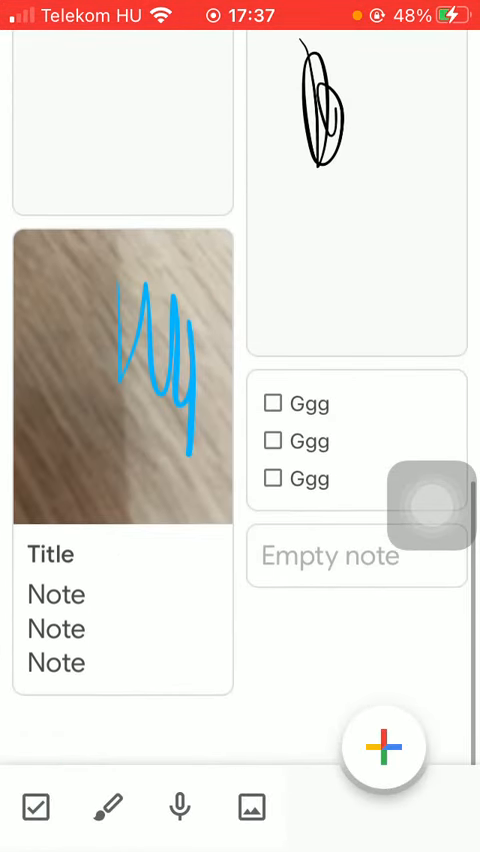